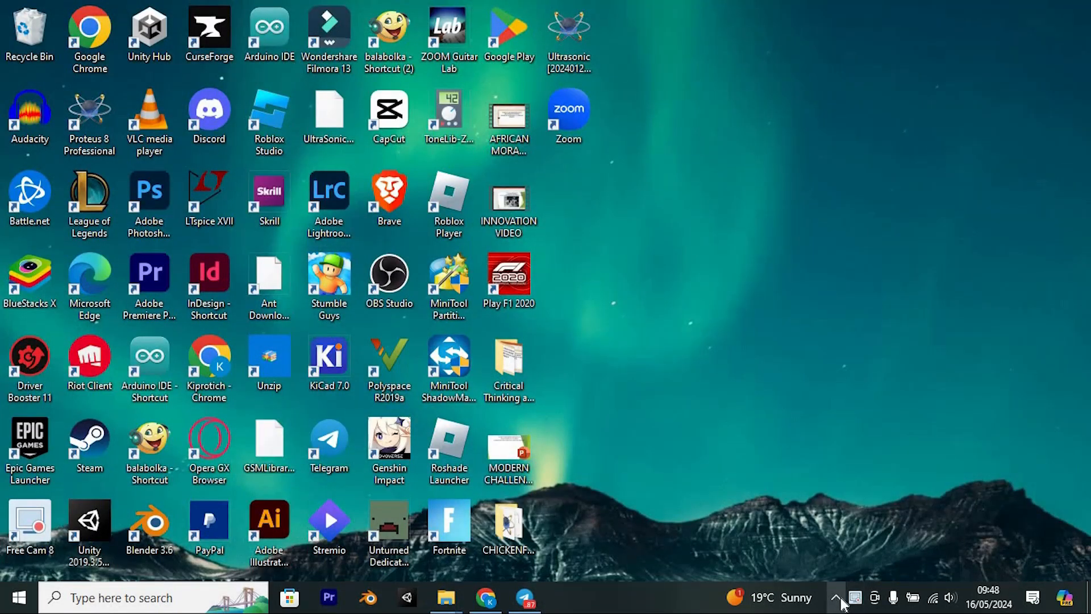
Bring up a File Explorer window showing the folders on Local Disk (C:).
left_click(842, 596)
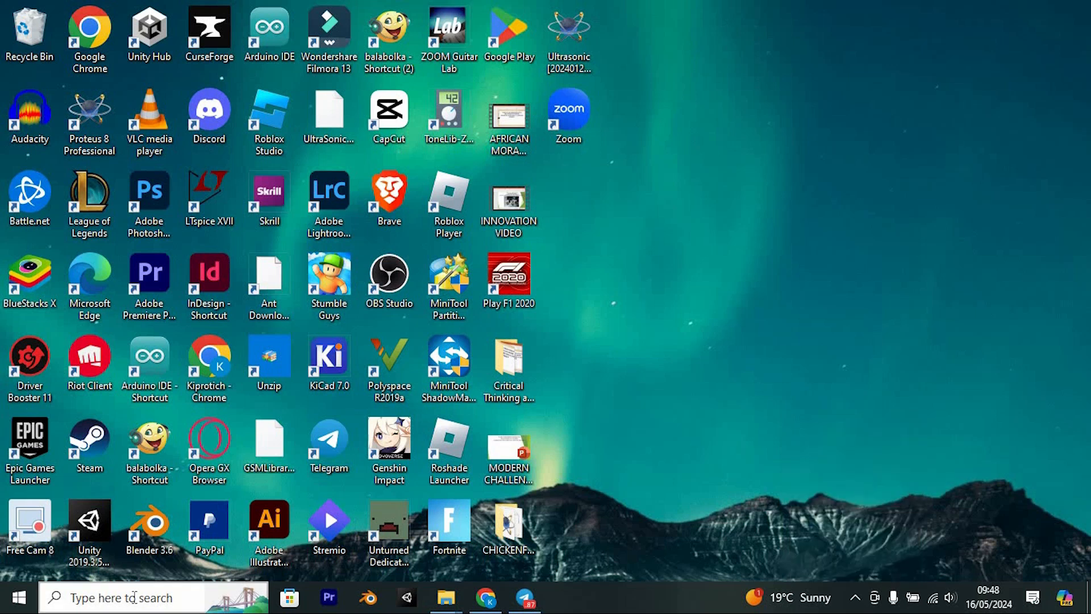
left_click(121, 597)
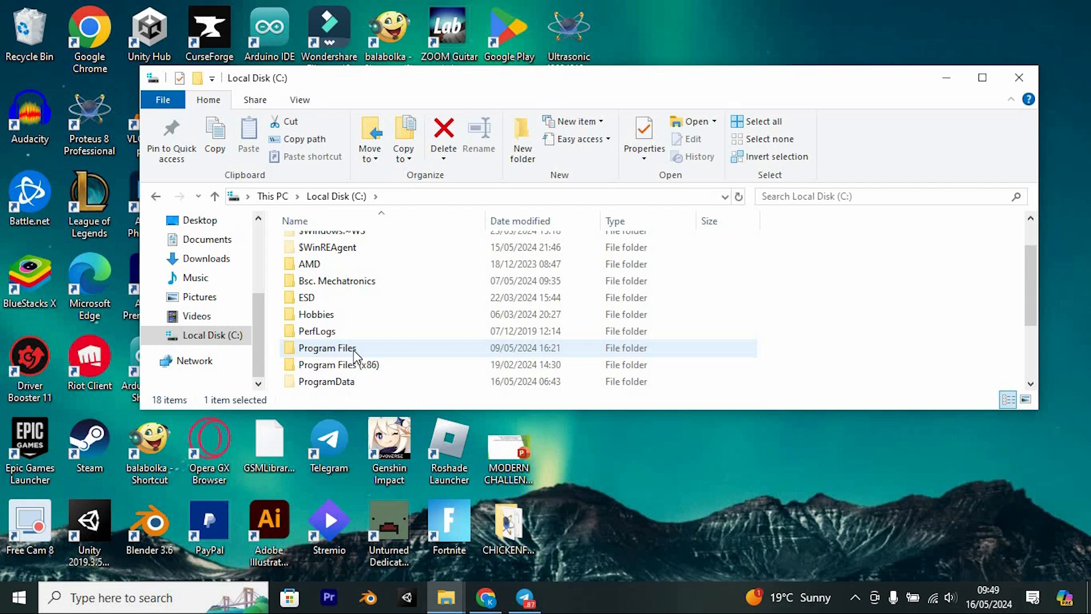
Navigate Program Files > Epic Games > Fortnite Win64 binaries into EasyAntiCheat and select EasyAntiCheat_EOS_Setup.
double_click(326, 348)
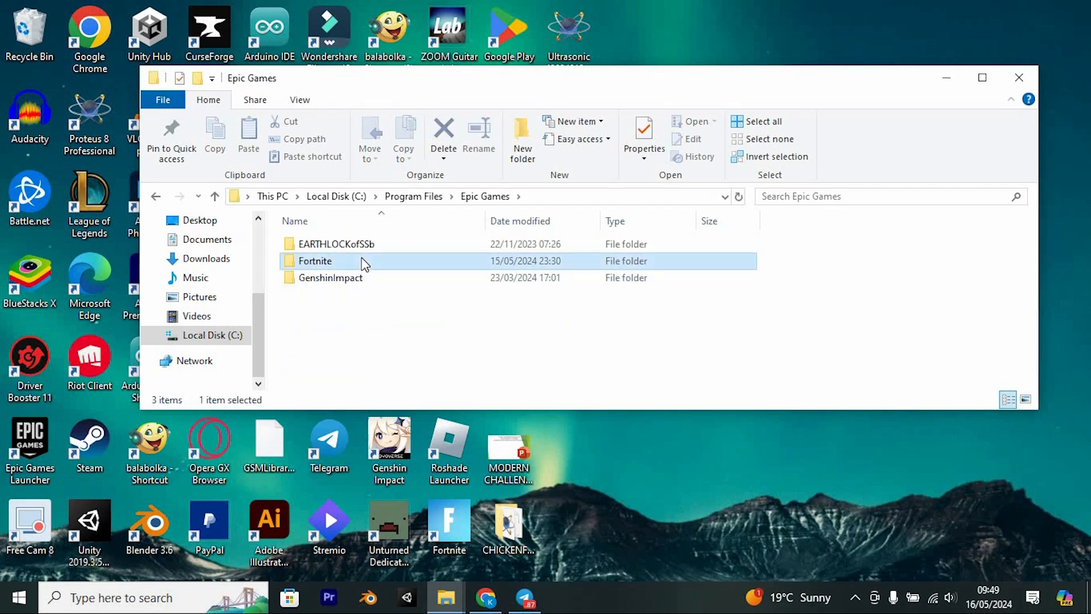
double_click(315, 260)
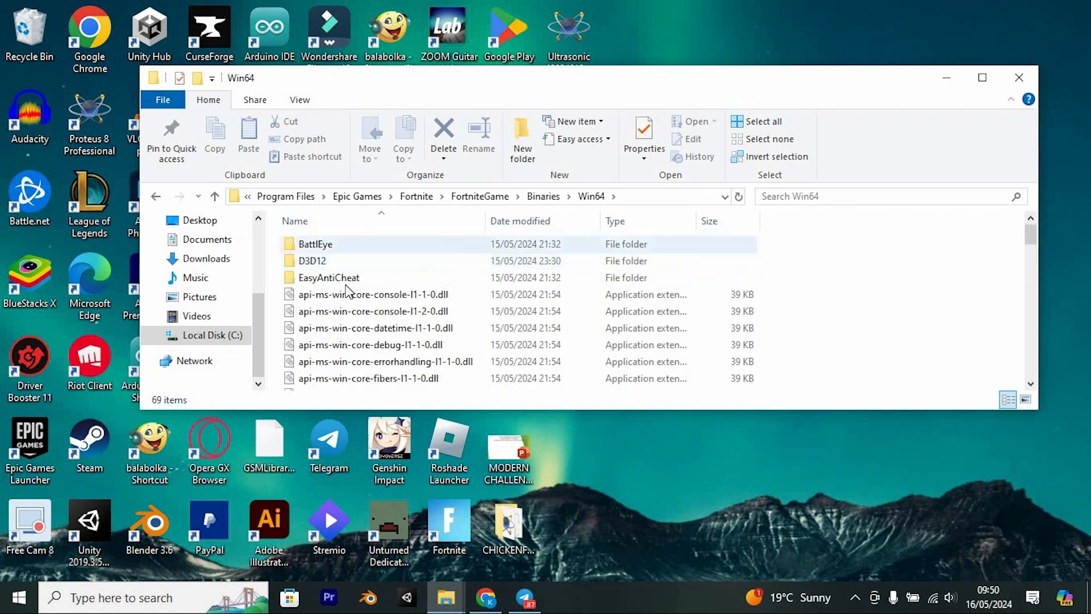
double_click(328, 277)
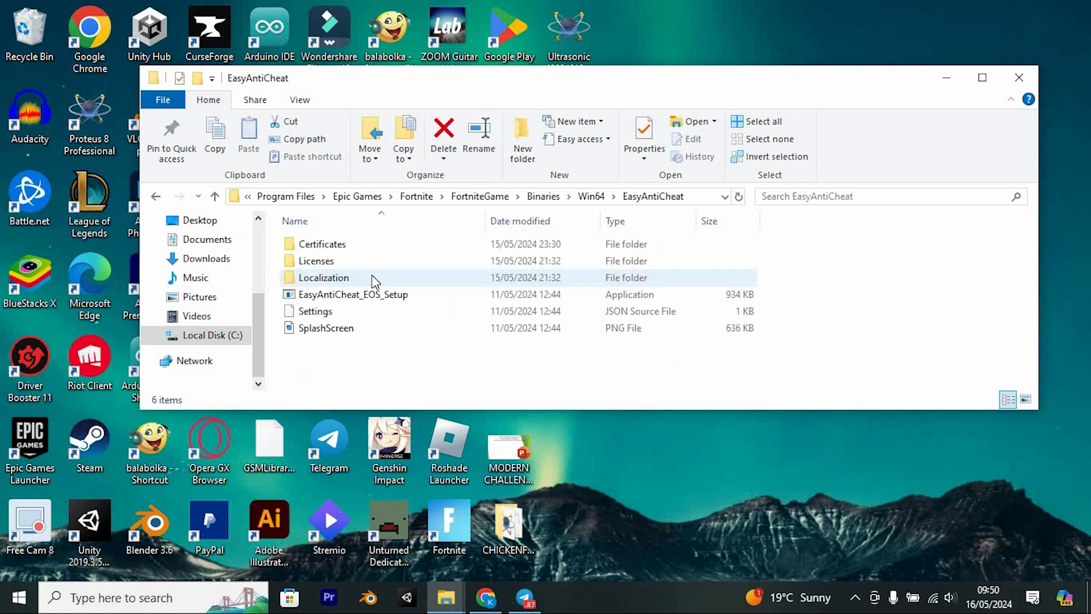
left_click(353, 295)
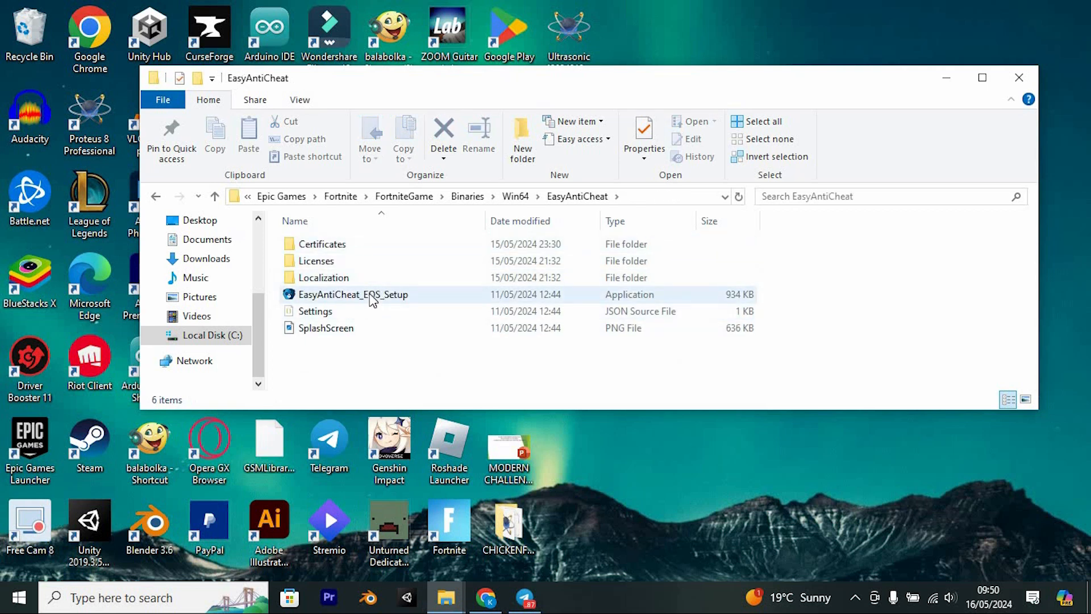
left_click(352, 293)
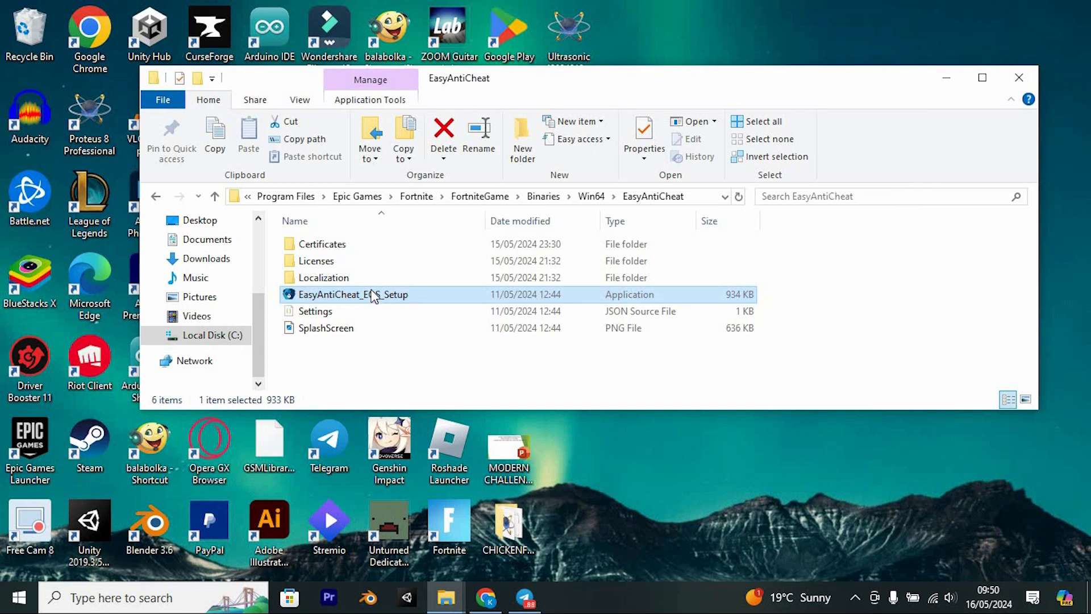
Act on EasyAntiCheat_EOS_Setup via its context menu, then select FortniteClient-Win64-Shipping back in Win64.
right_click(354, 294)
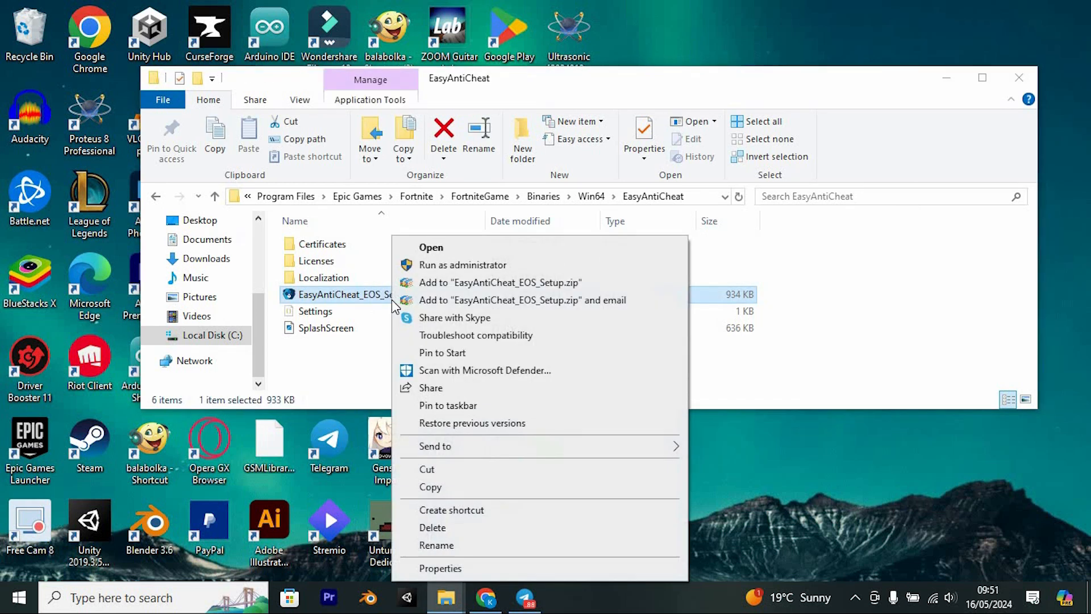
mouse_move(395, 313)
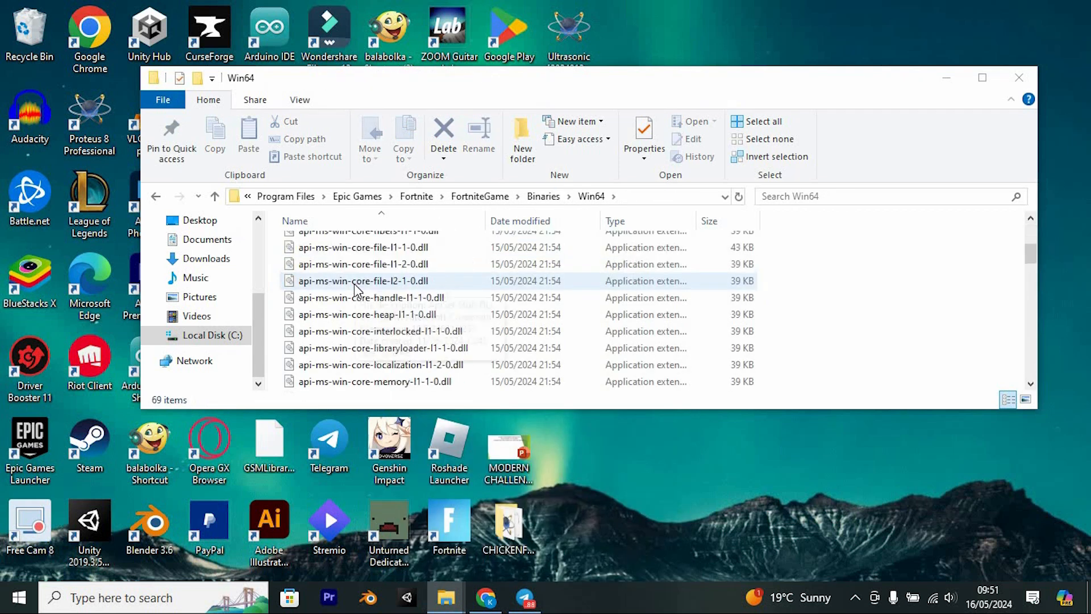
scroll("down", 3)
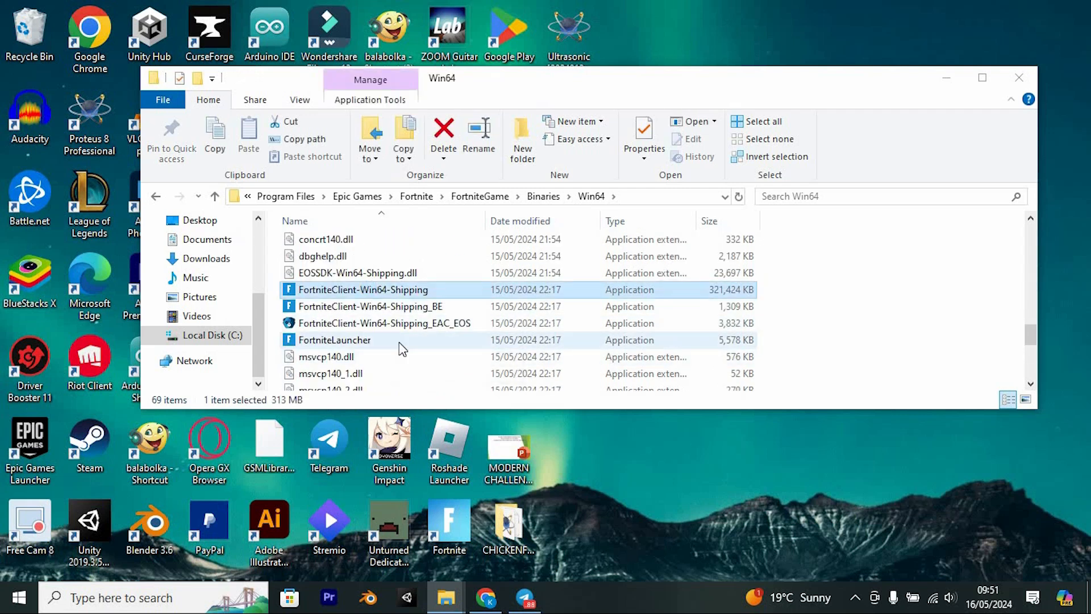
left_click(334, 340)
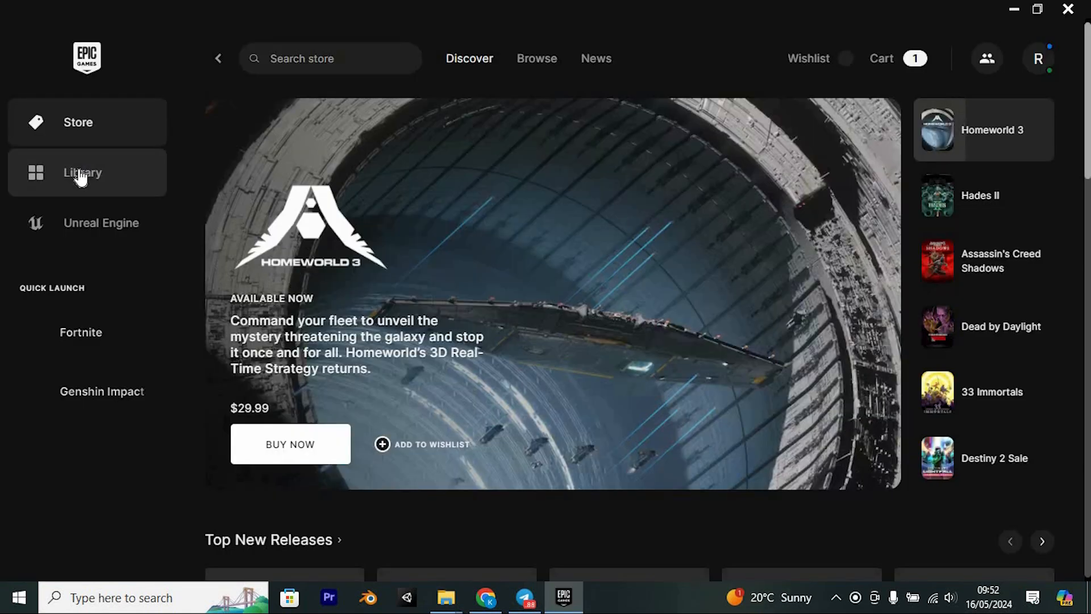
Queue a Fortnite repair from the Library and show it waiting in Downloads.
left_click(82, 173)
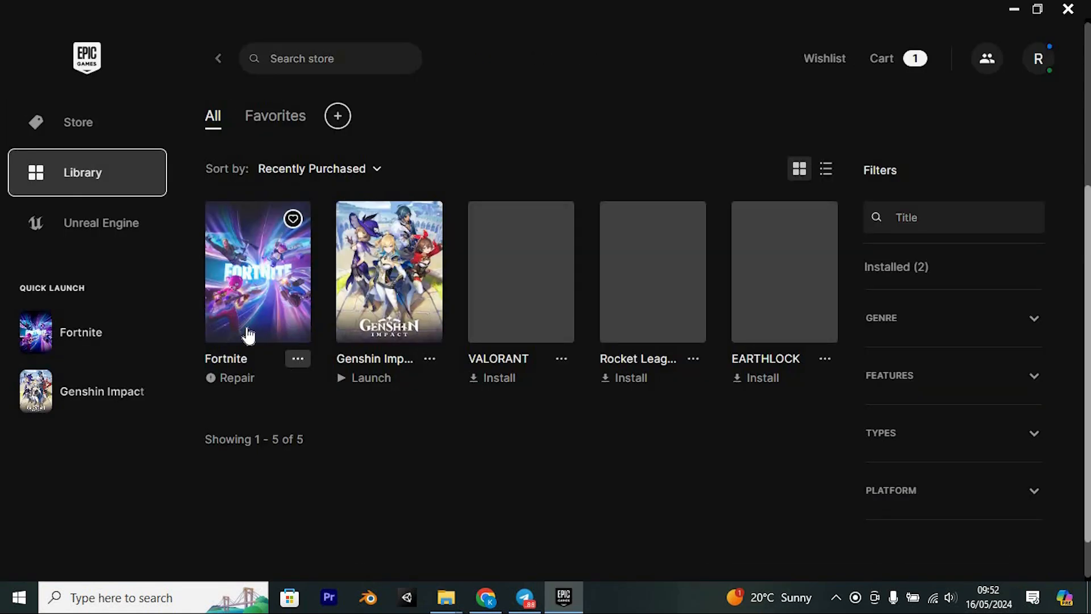
left_click(296, 358)
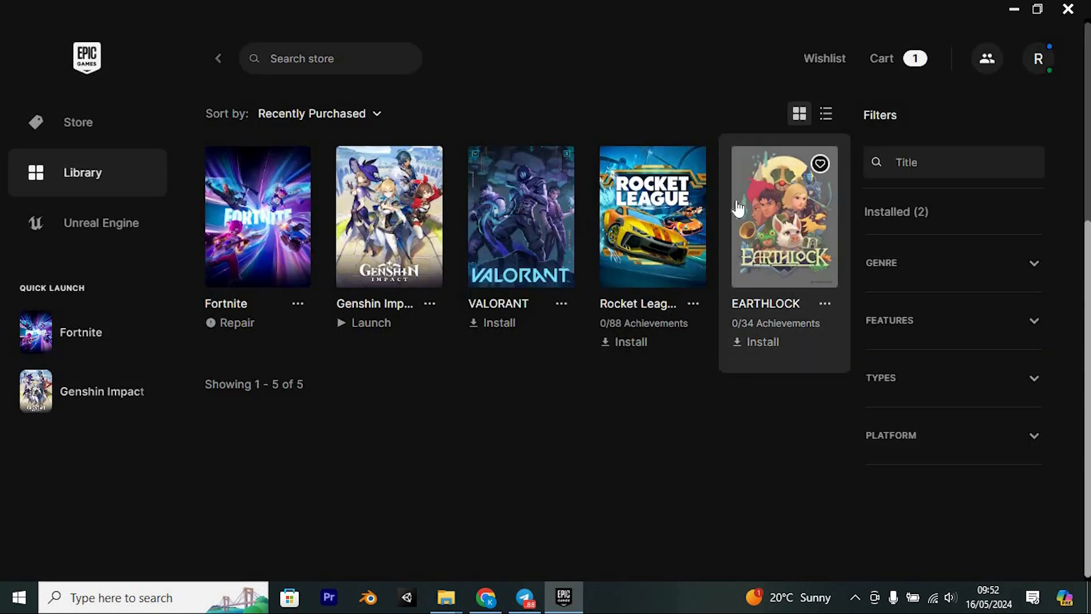
mouse_move(417, 328)
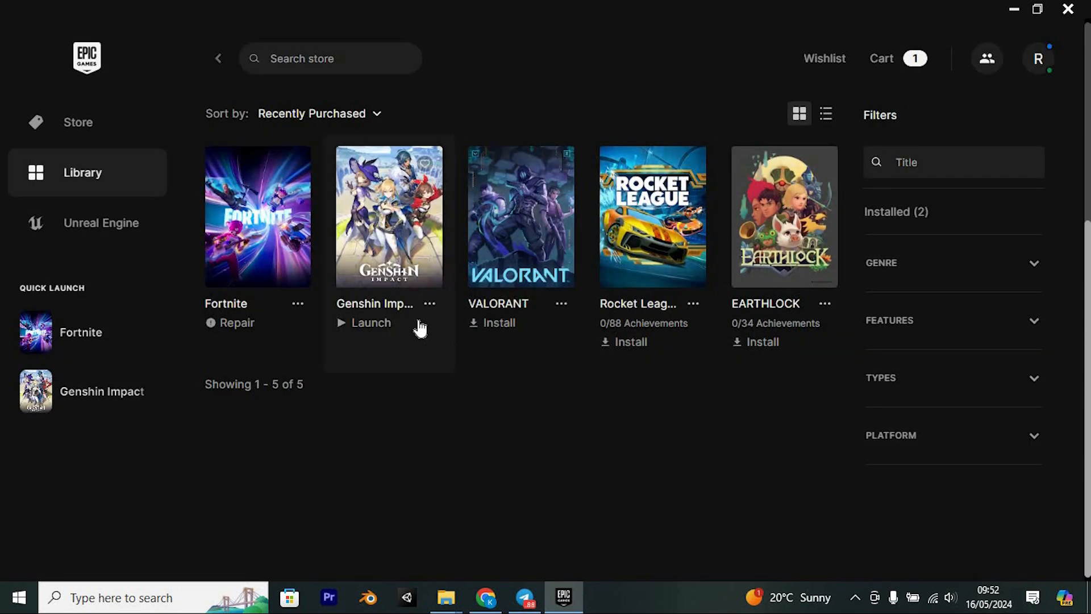
left_click(235, 322)
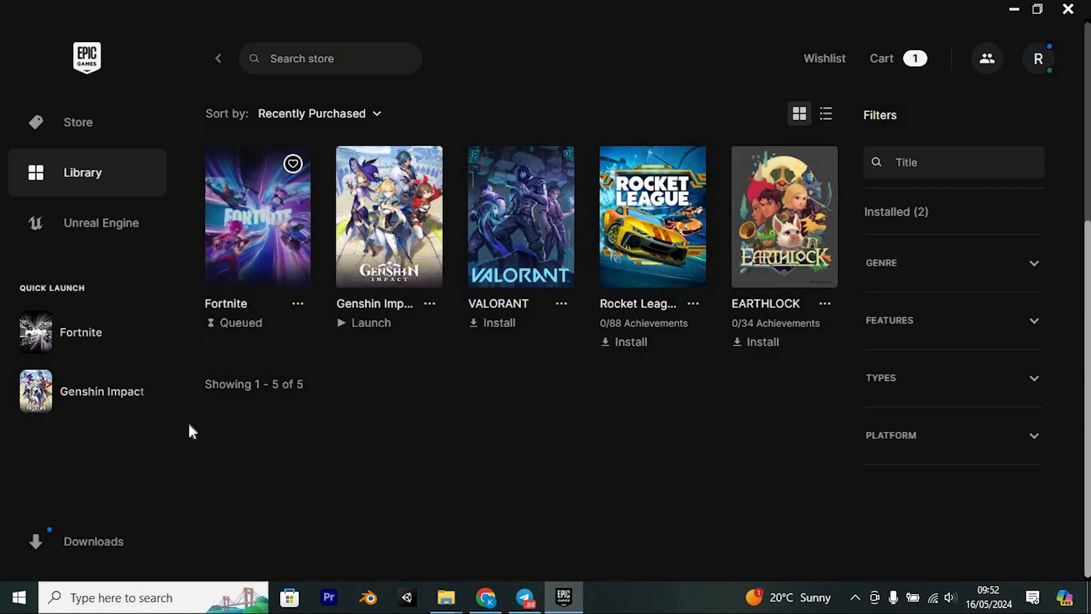
left_click(88, 541)
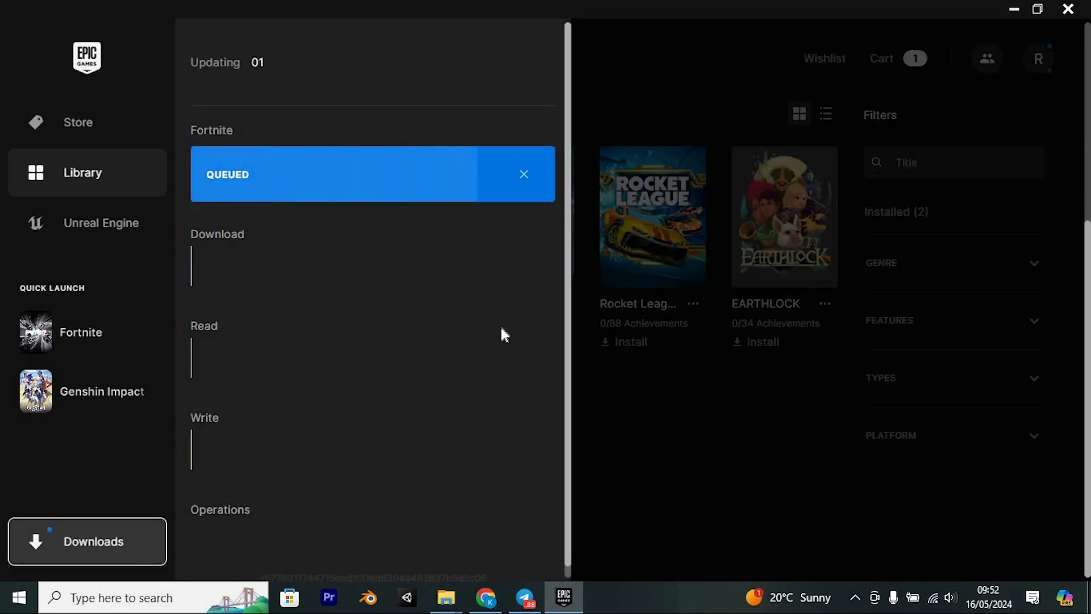
mouse_move(825, 58)
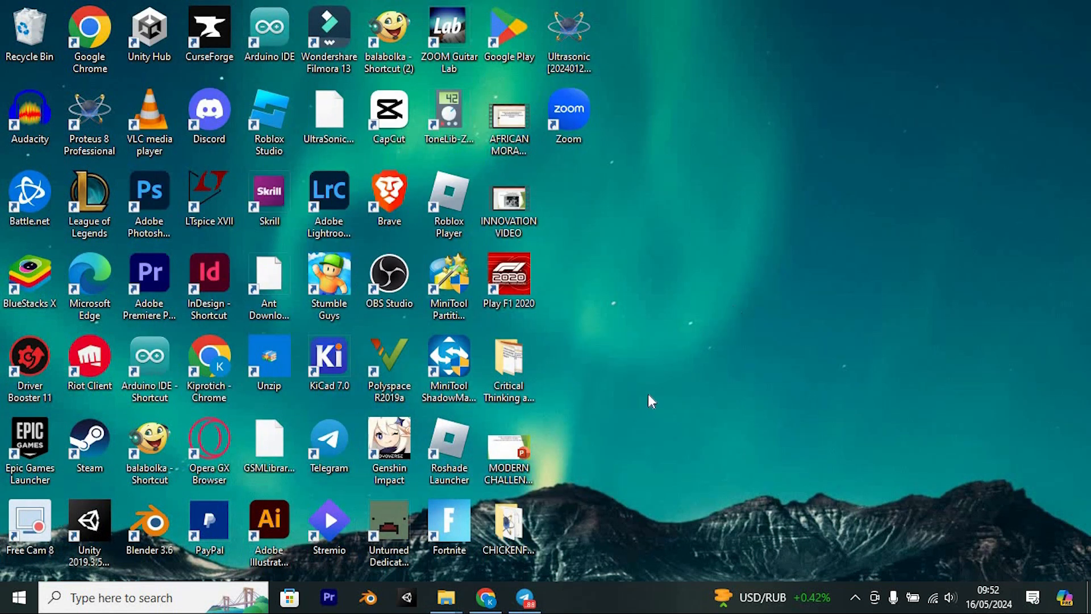
mouse_move(646, 395)
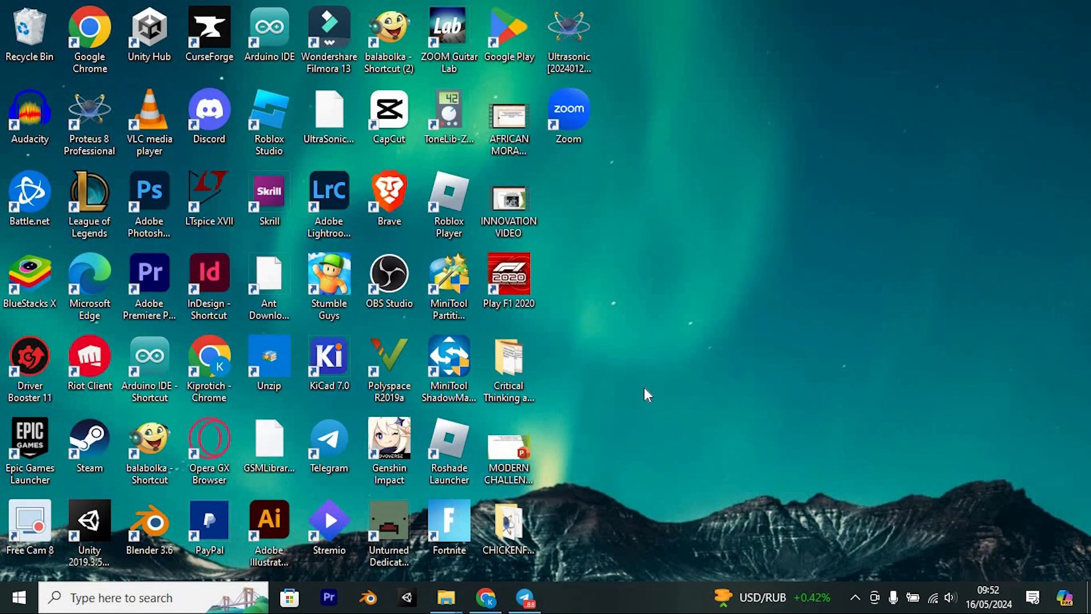